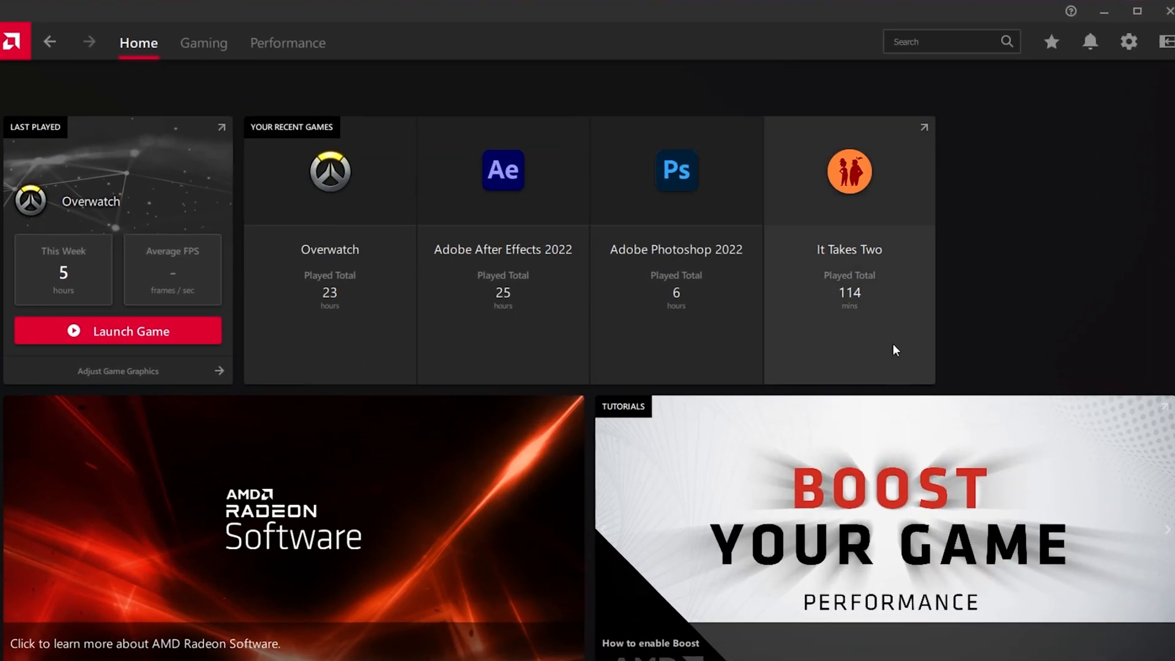
mouse_move(976, 298)
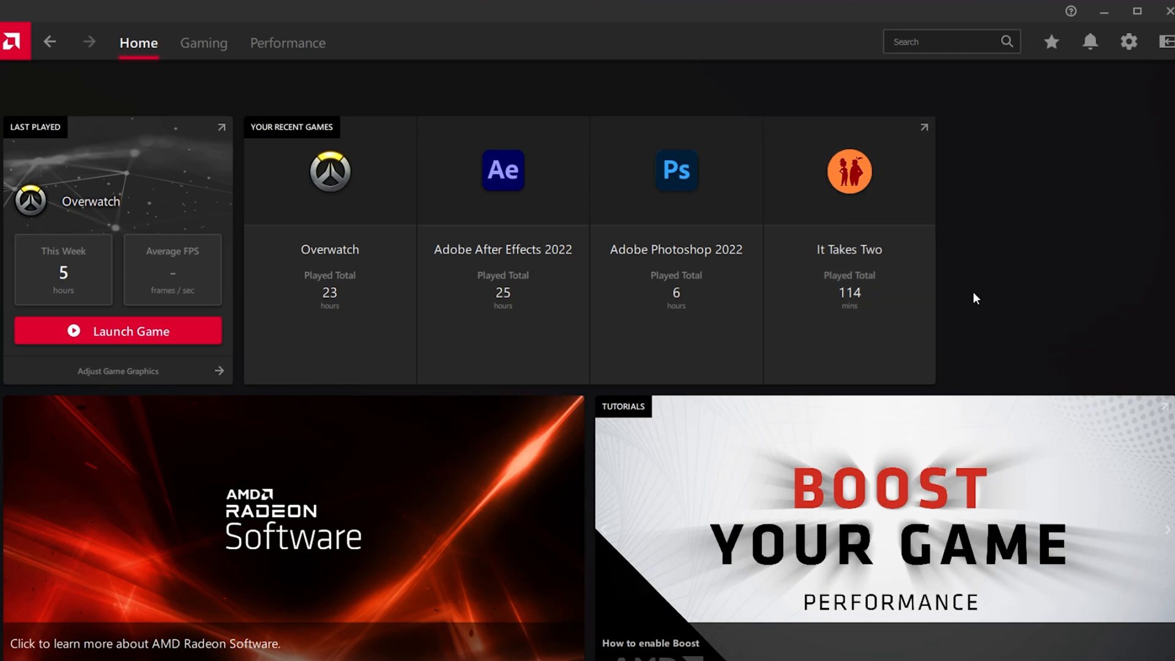
mouse_move(1028, 218)
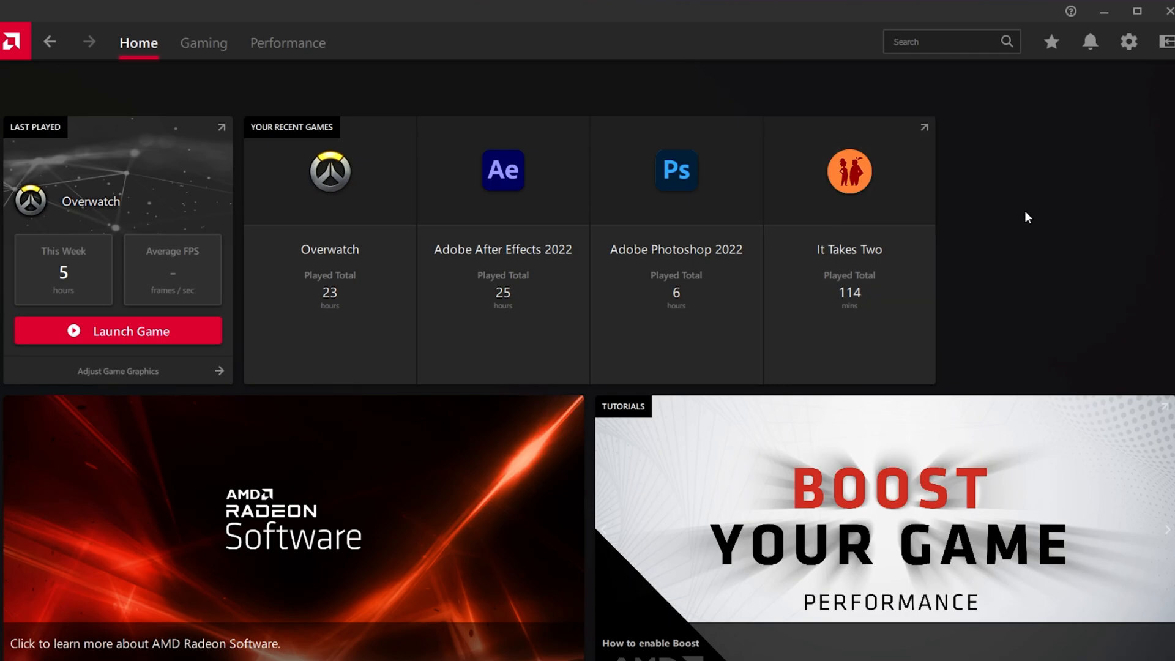
Reach the Global Graphics settings page under the Gaming profile.
click(1128, 42)
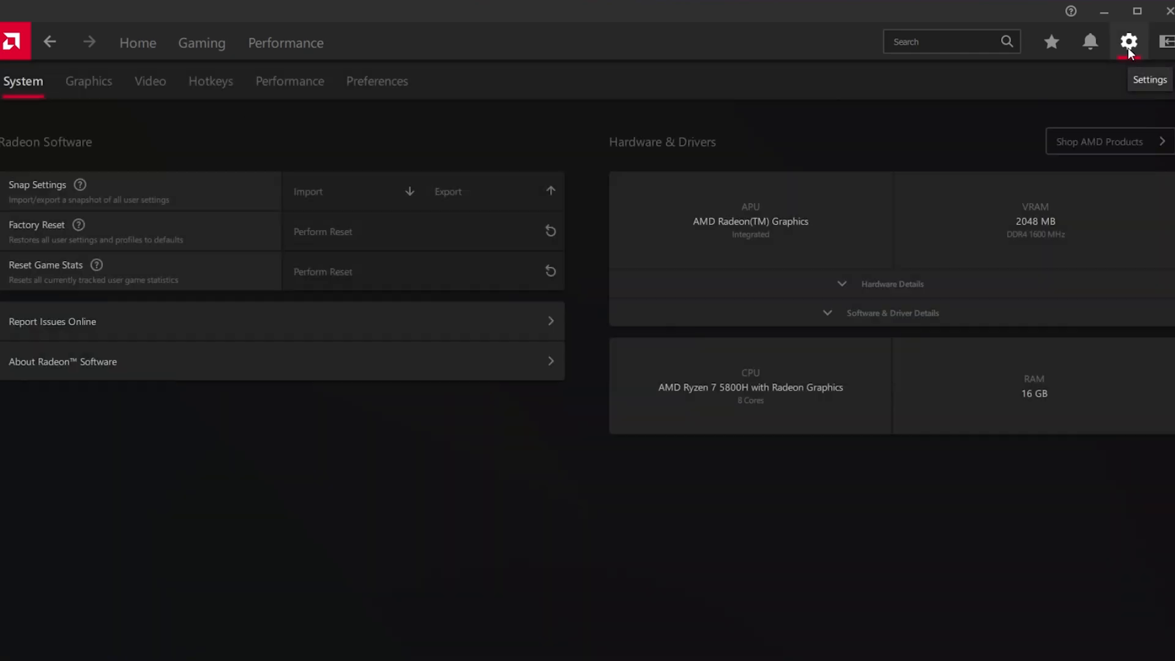
click(88, 81)
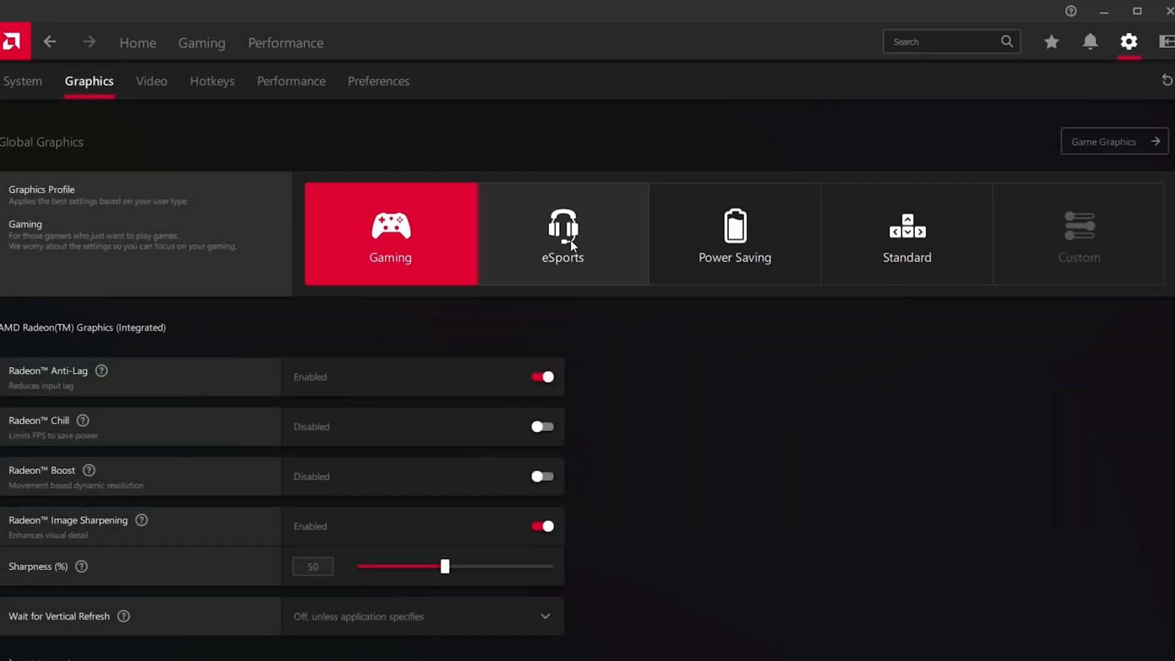
mouse_move(630, 493)
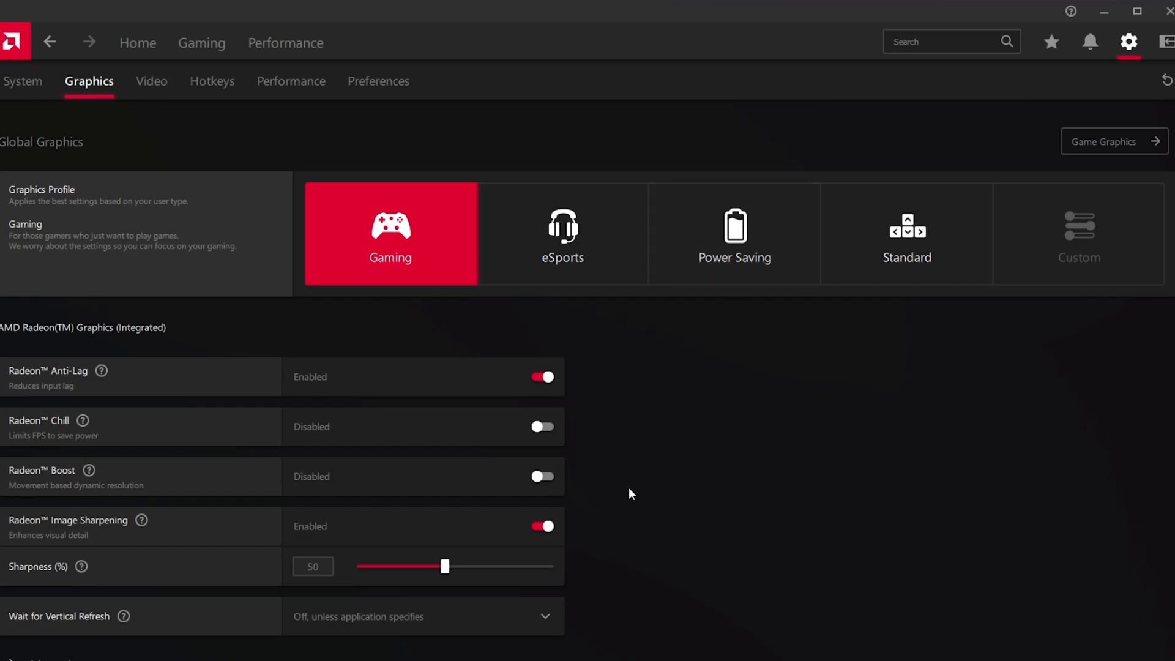
mouse_move(417, 537)
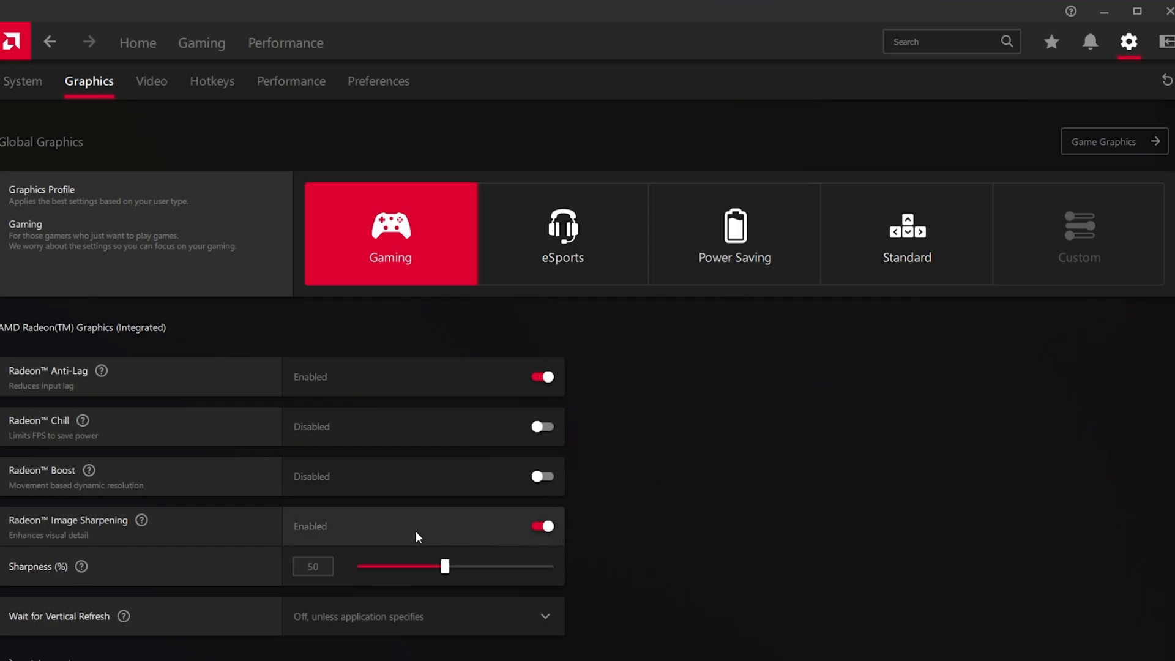
mouse_move(29, 536)
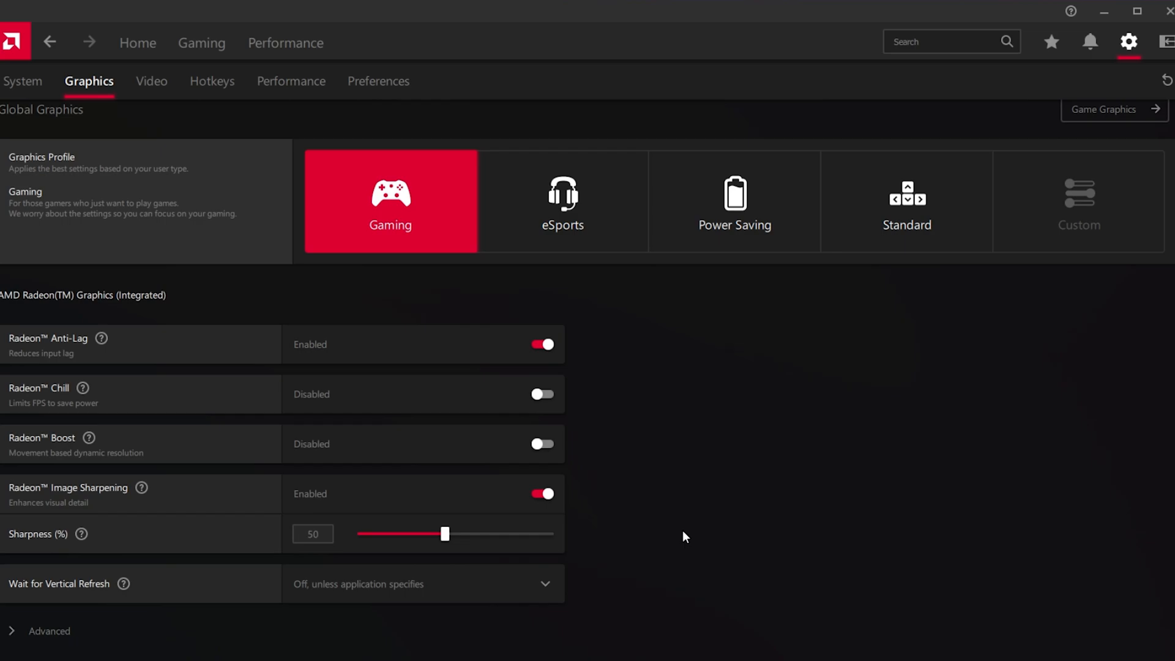
mouse_move(576, 514)
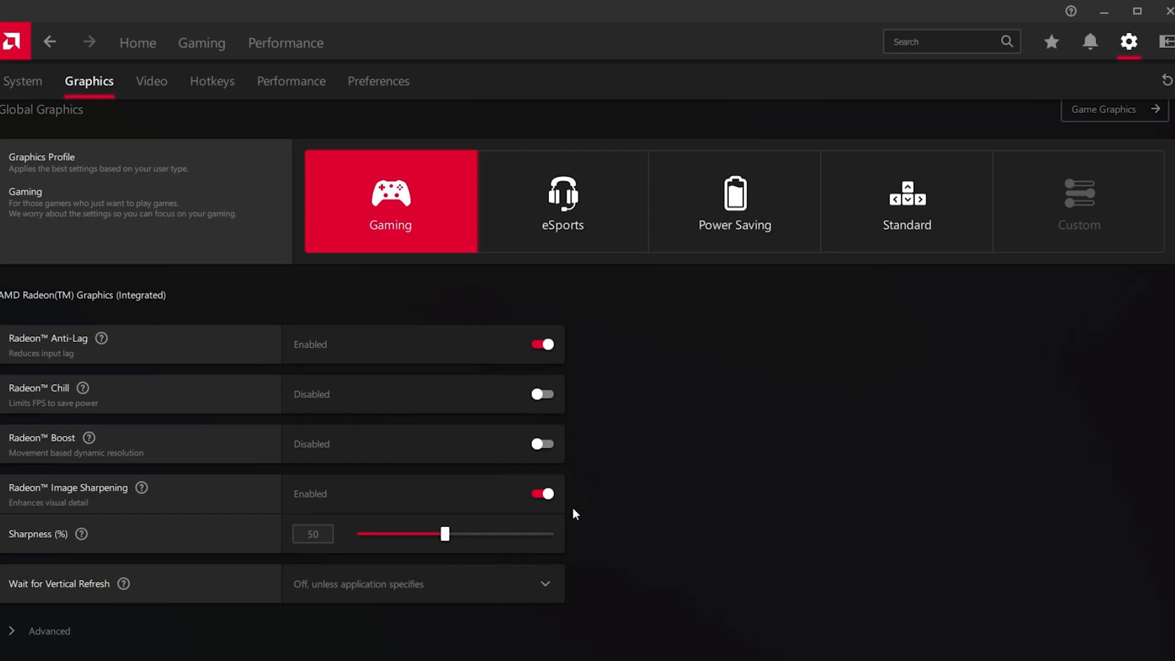
mouse_move(222, 542)
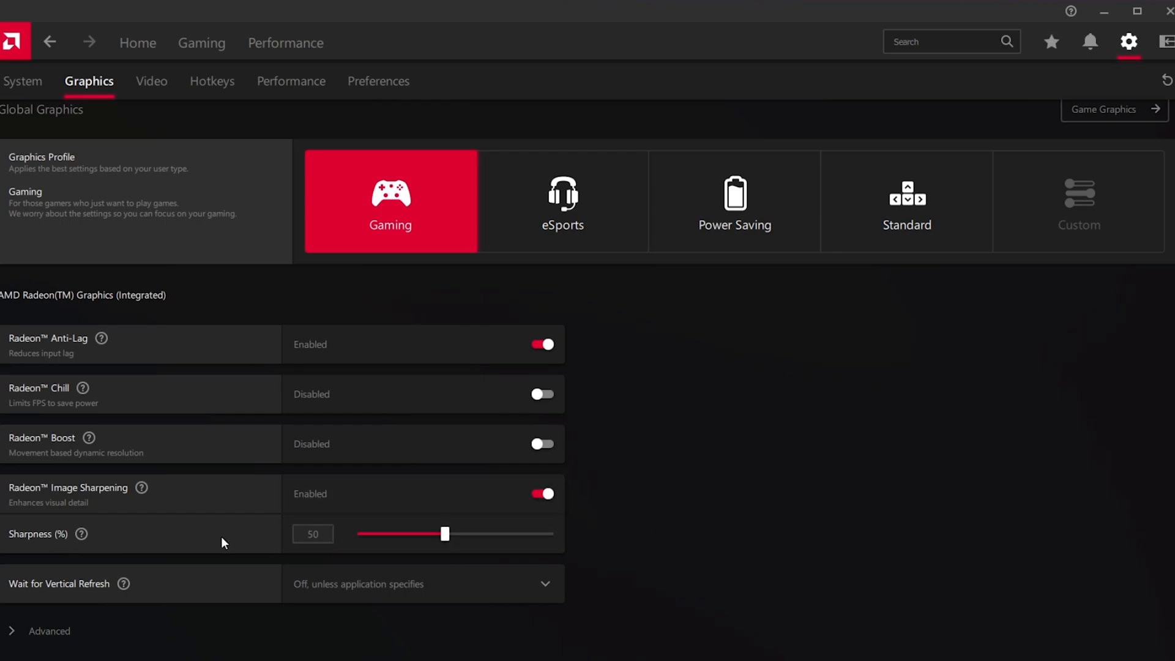
mouse_move(238, 546)
text(70)
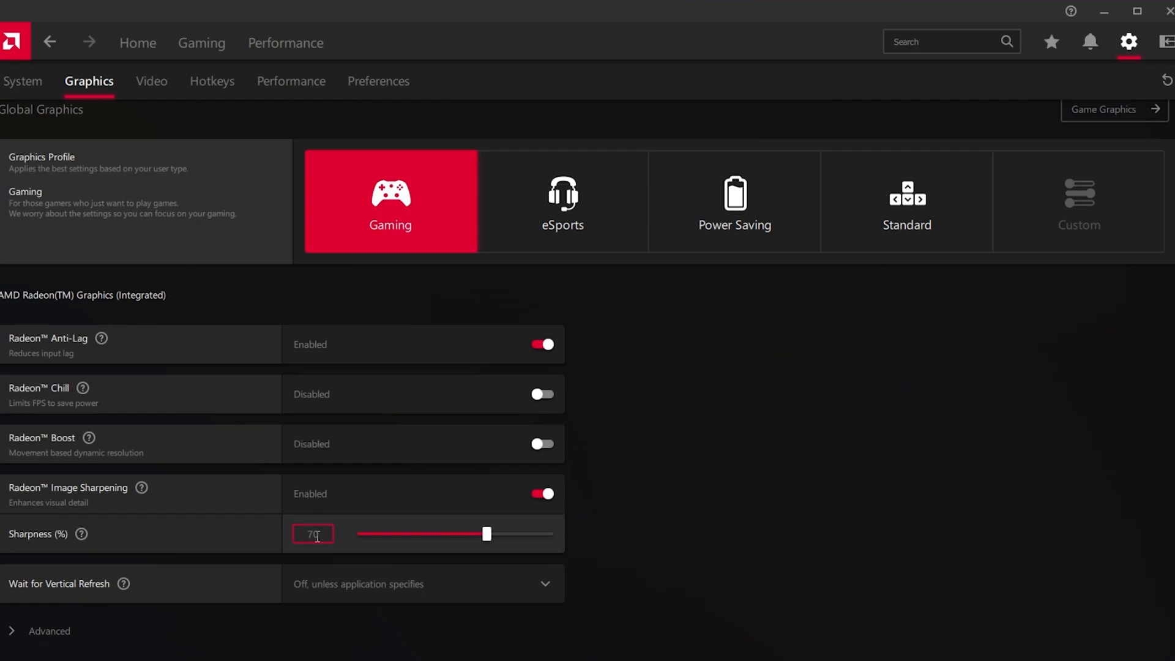
Set Image Sharpening's Sharpness to 50%.
text(50)
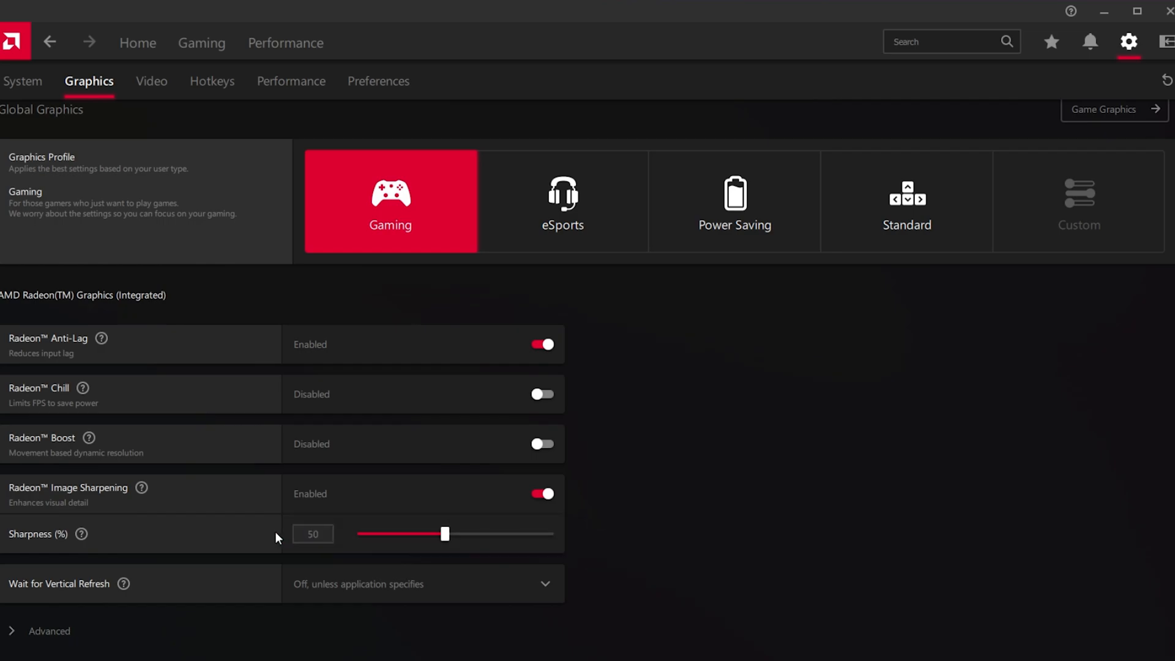
mouse_move(693, 542)
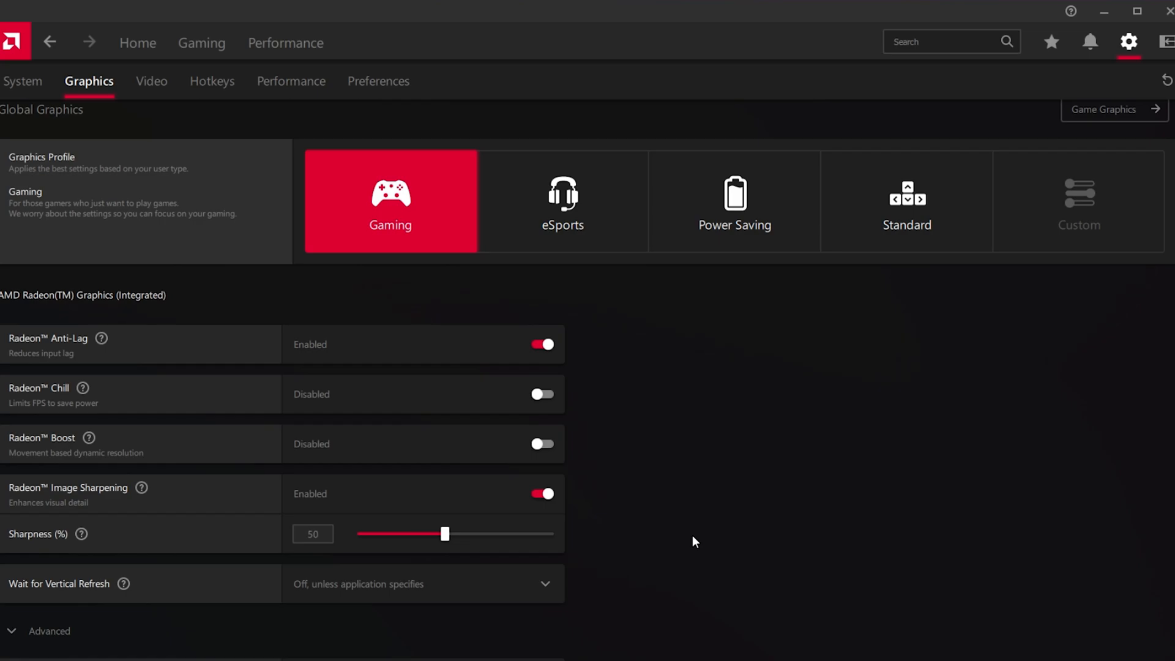
Expand the Advanced section to show anti-aliasing, texture filtering, tessellation and shader cache options.
scroll(down, 3)
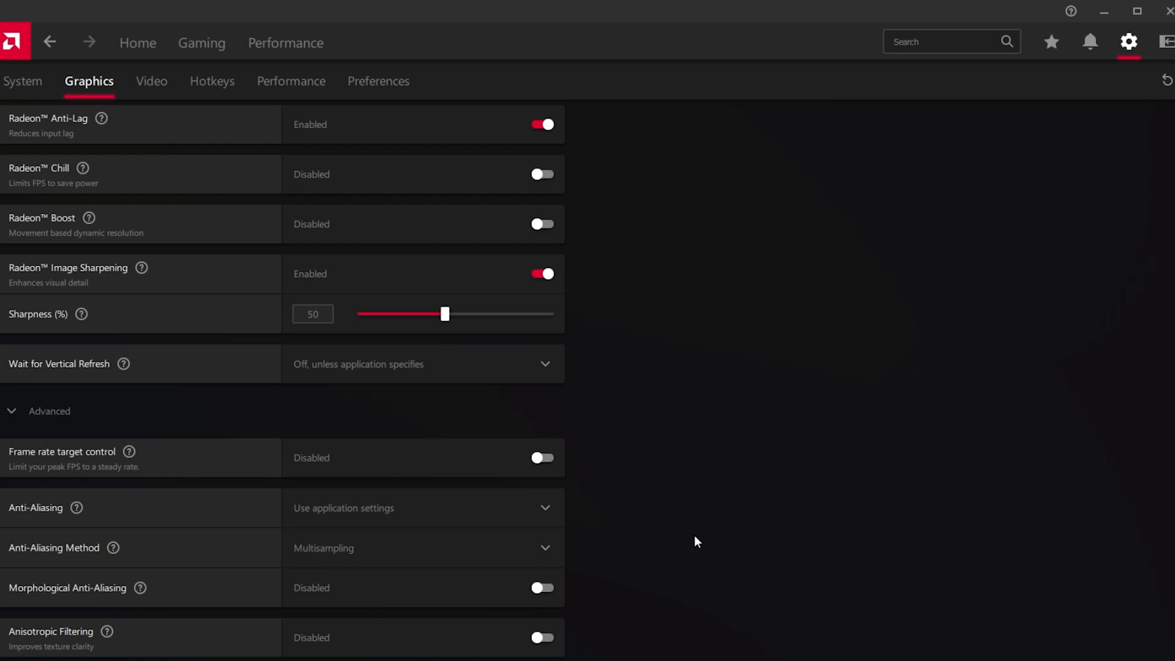
click(546, 363)
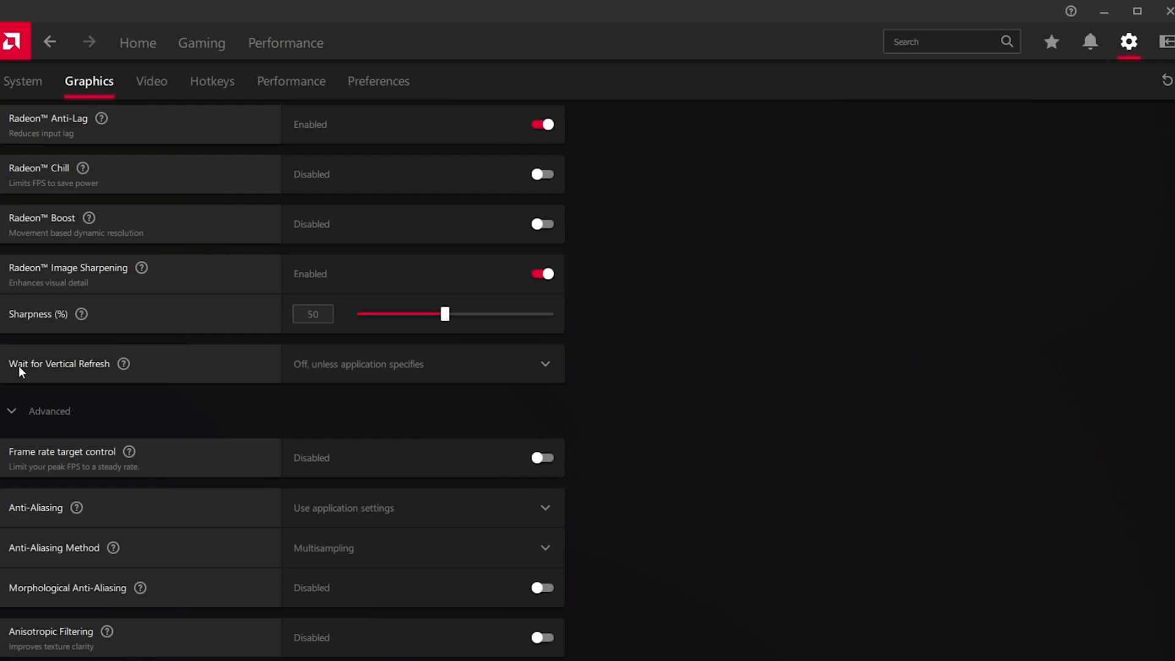
mouse_move(212, 364)
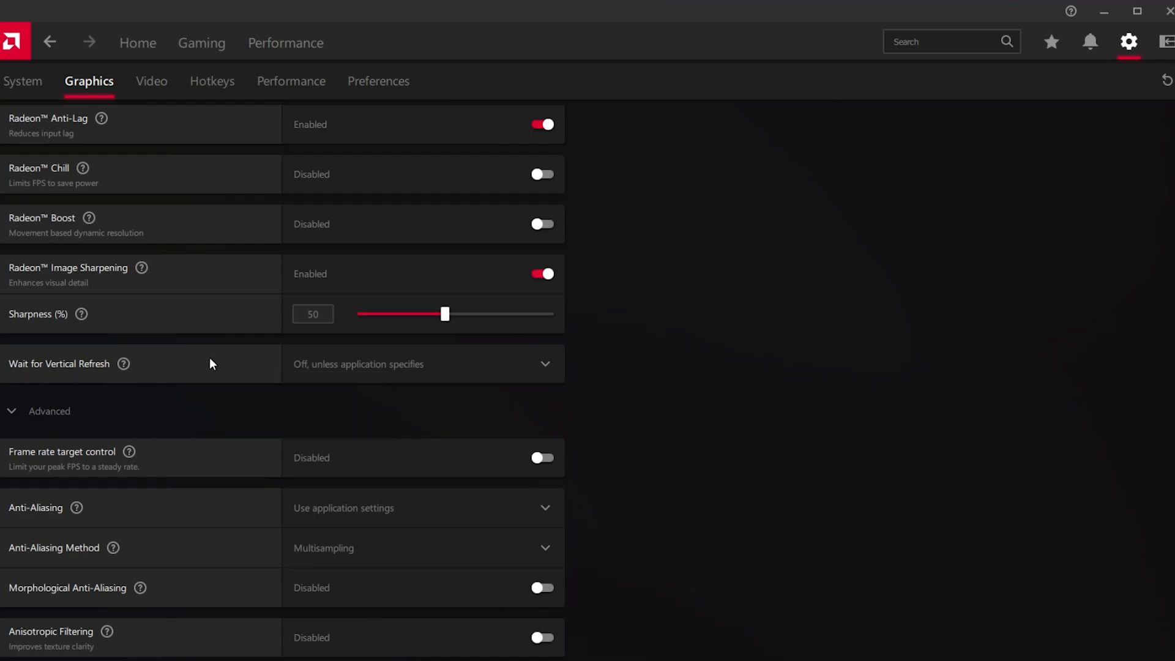
mouse_move(218, 365)
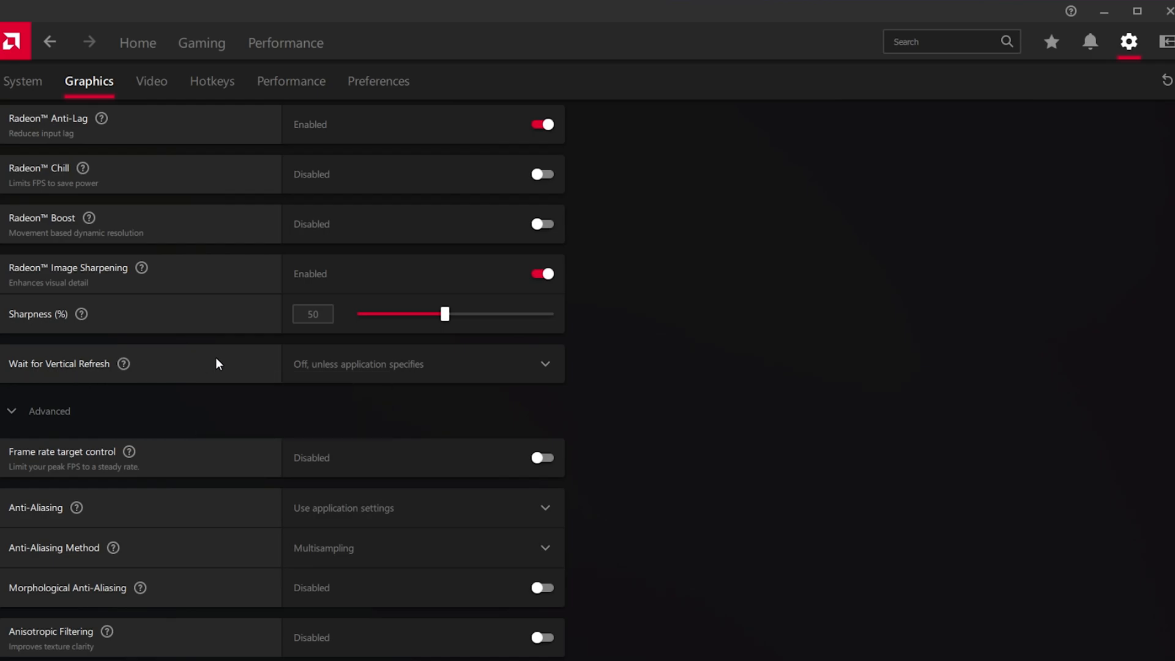
mouse_move(642, 392)
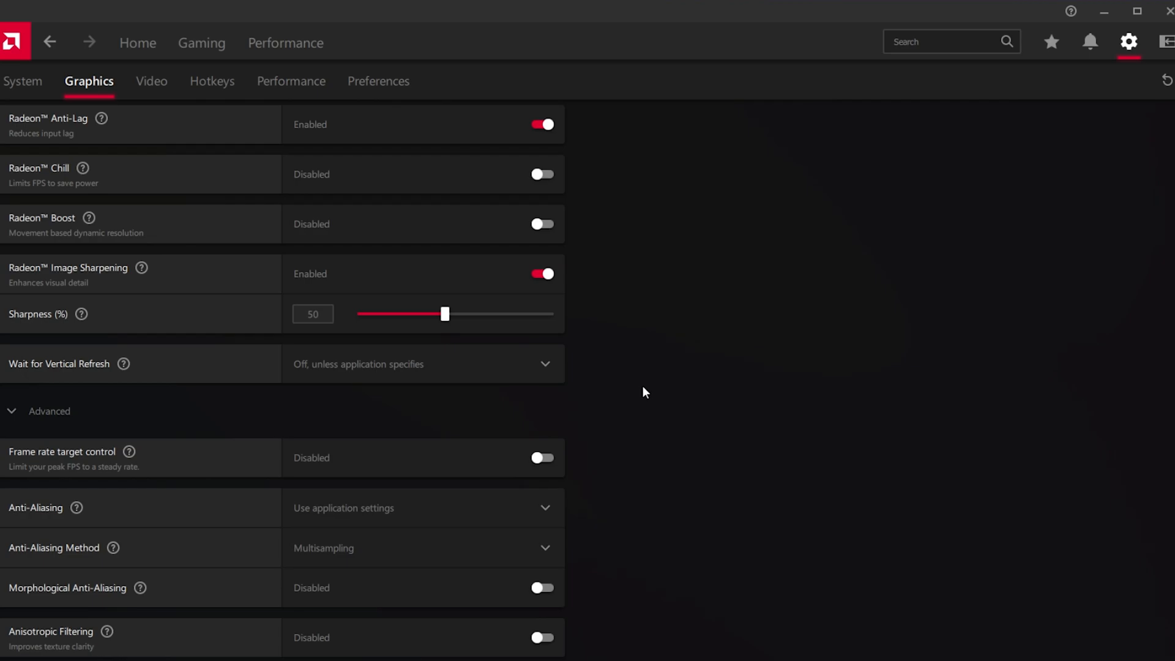
scroll(down, 3)
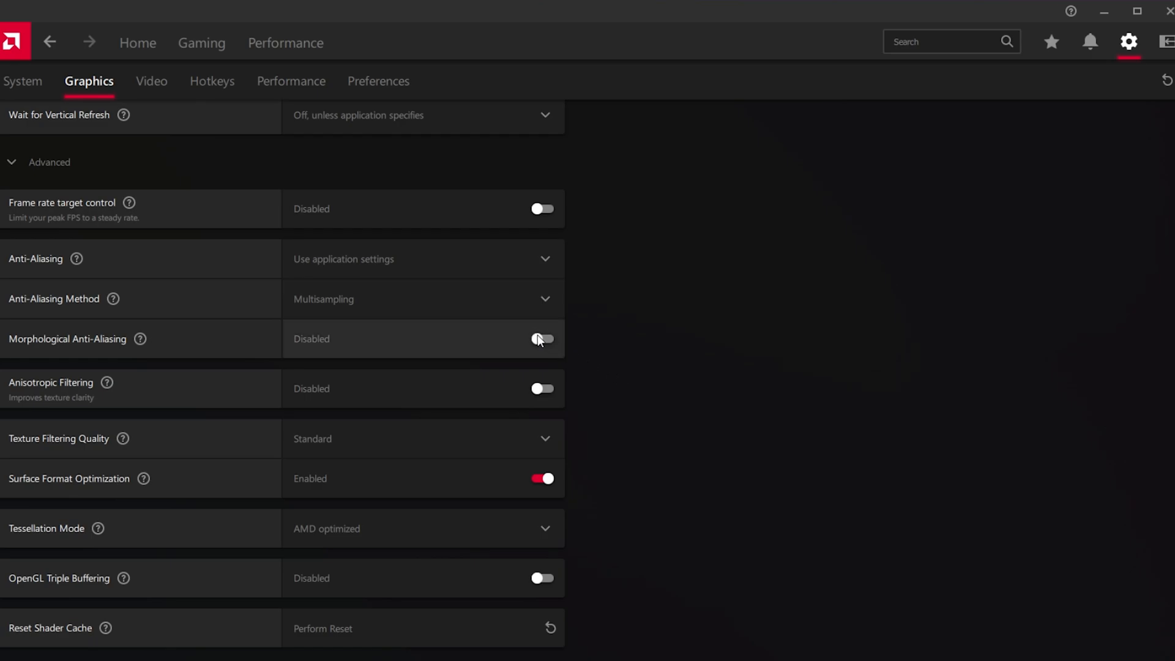
mouse_move(543, 396)
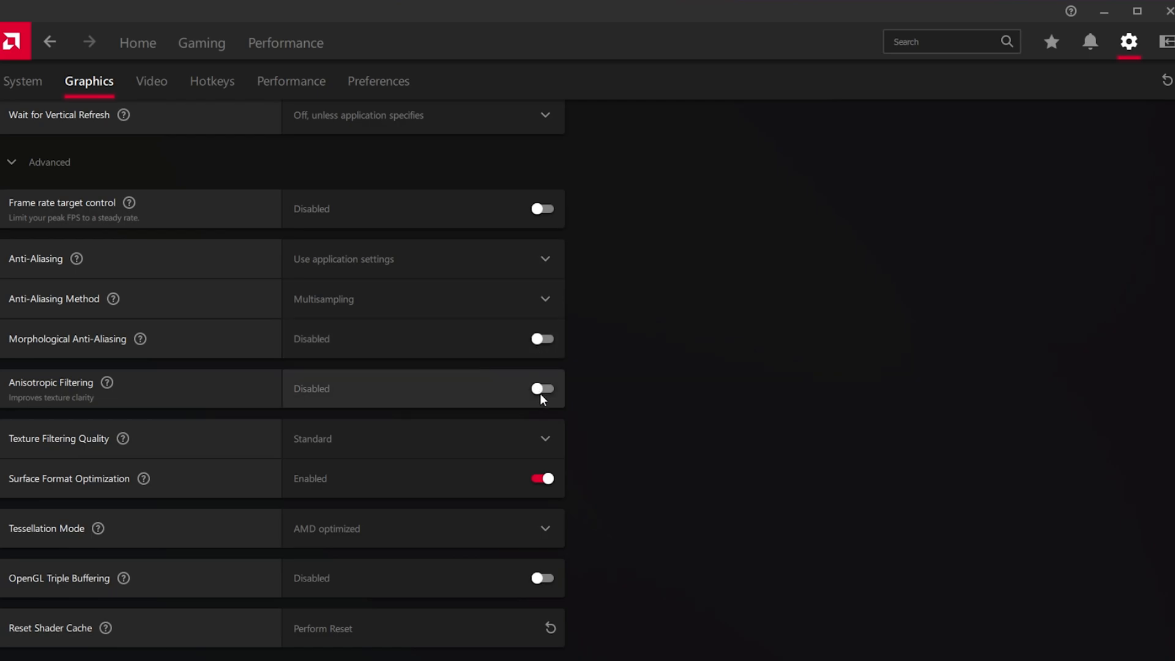
mouse_move(650, 393)
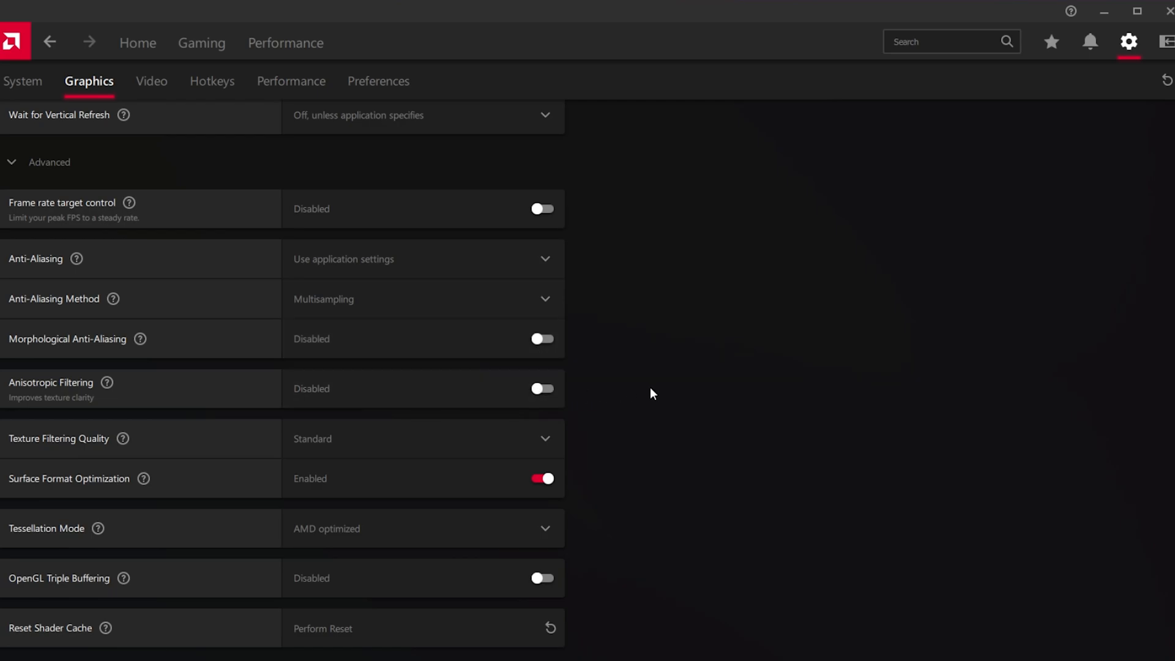
mouse_move(201, 42)
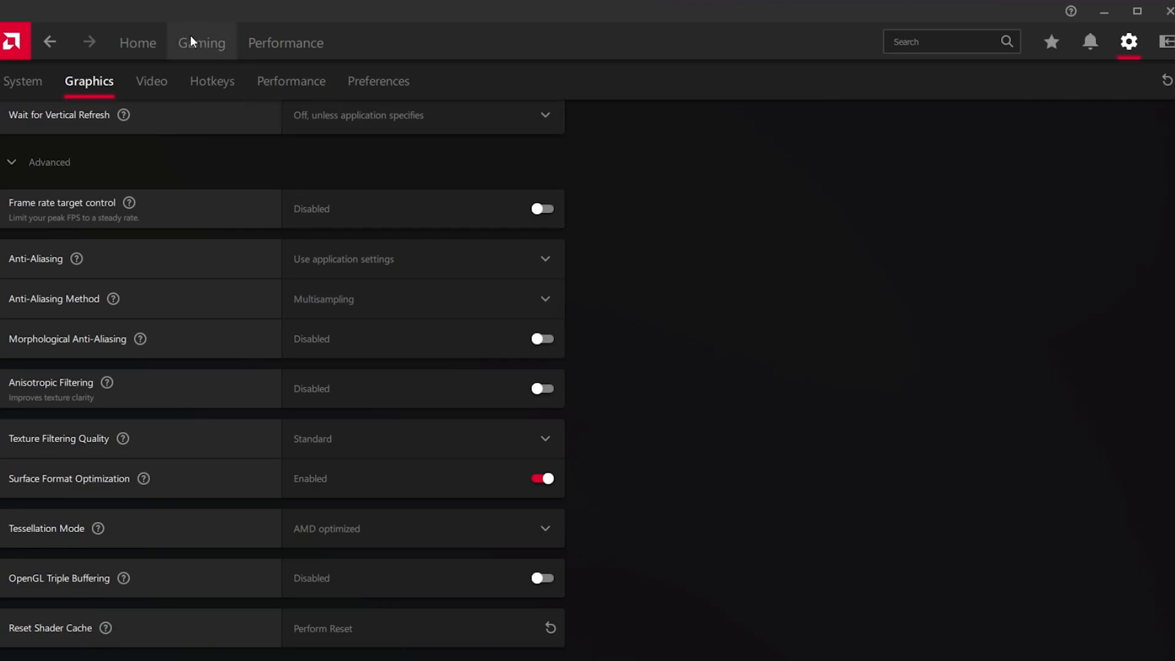
click(202, 43)
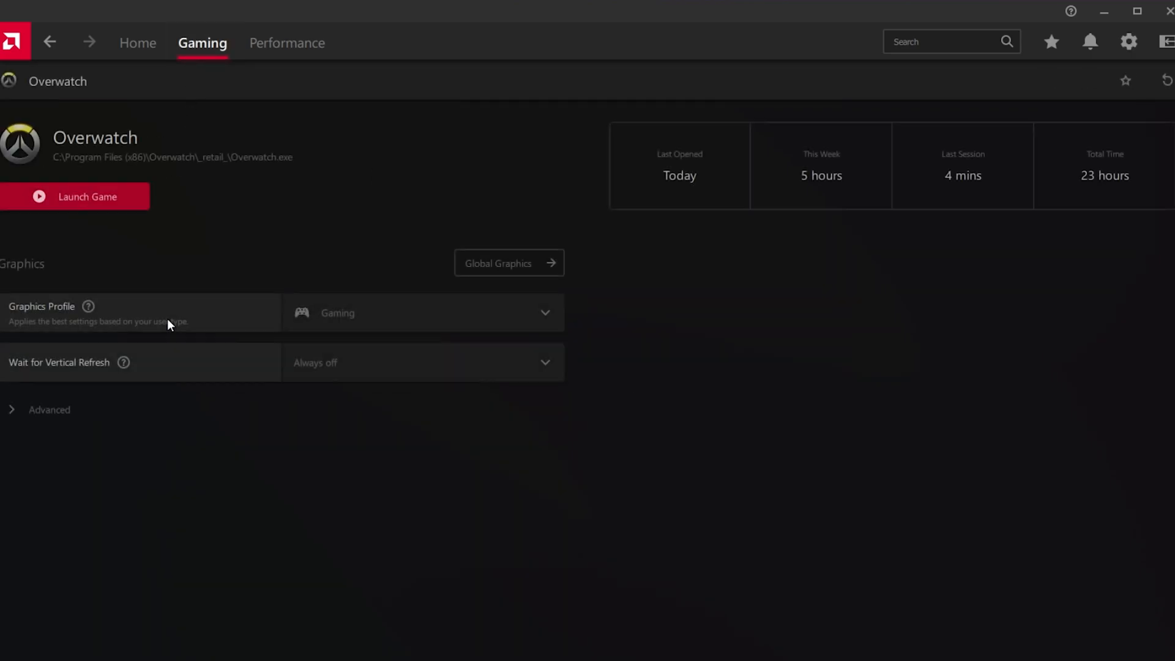
mouse_move(25, 413)
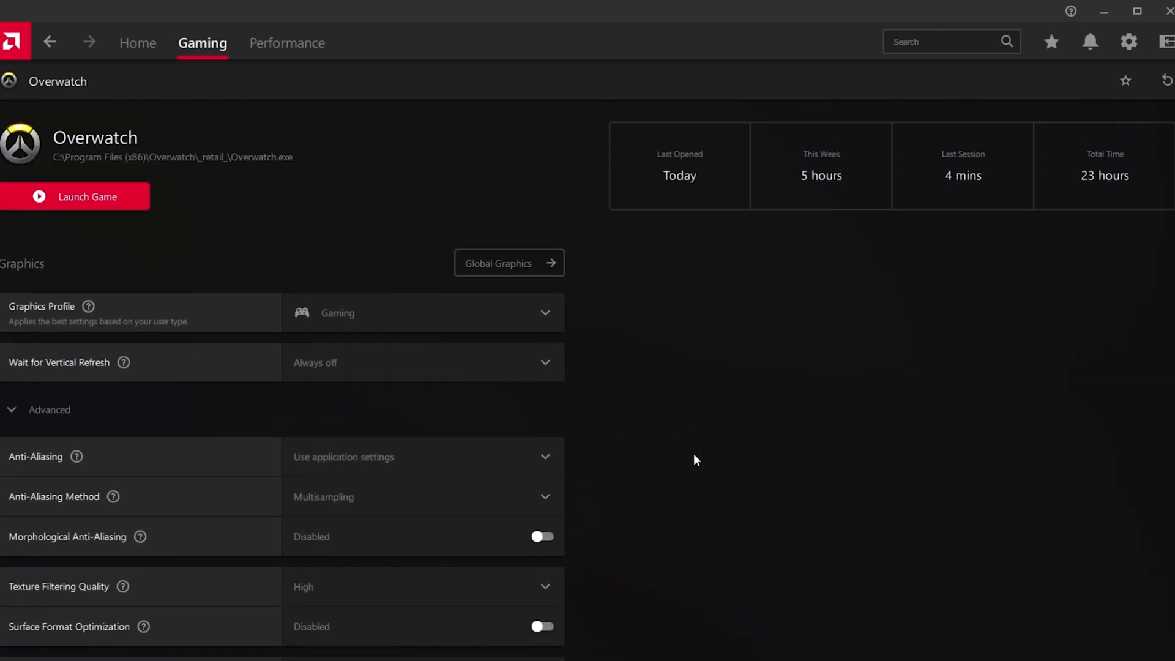
Return to the Home overview listing recent games like Overwatch.
click(138, 42)
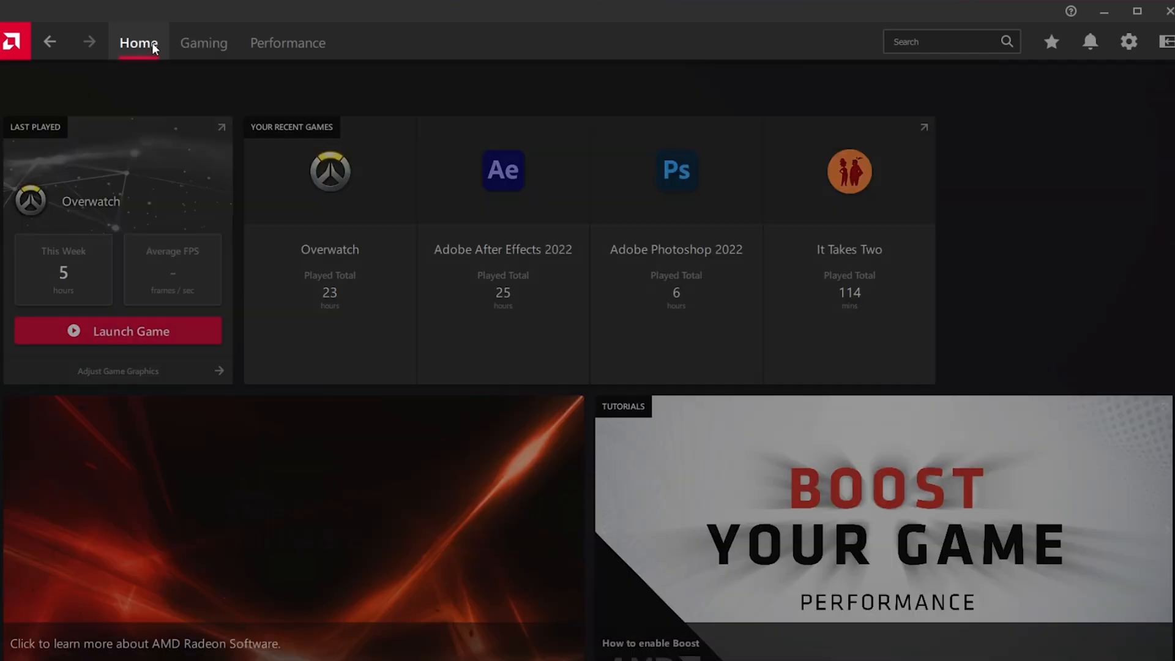